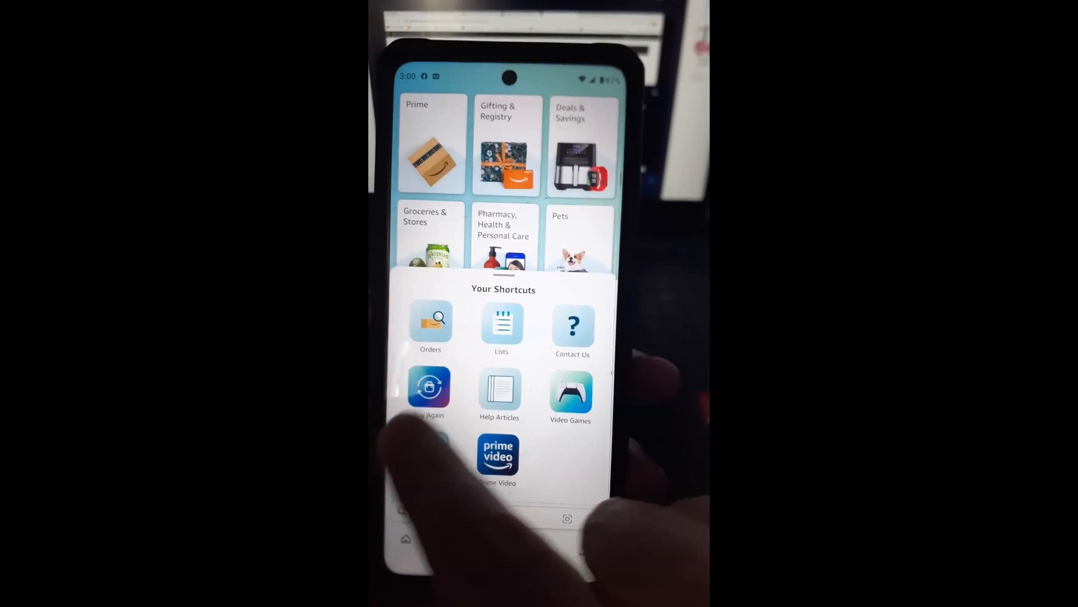
Step: Go to Your Account from the bottom navigation bar
{"action": "left_click", "coordinate": [430, 327]}
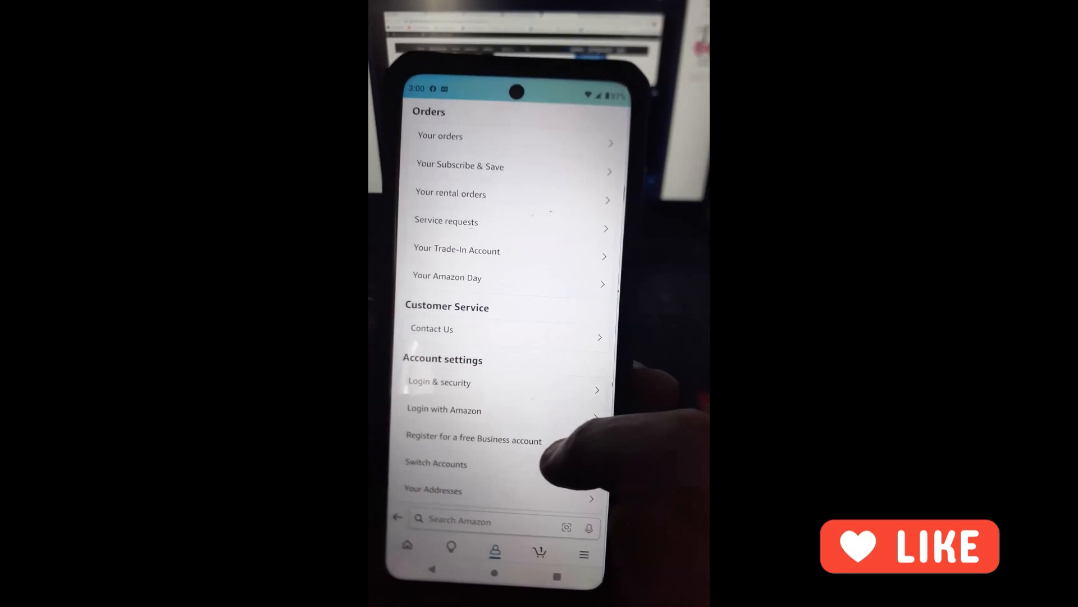
Step: Scroll the account page down to the Personalized content section
{"action": "scroll", "scroll_direction": "down", "scroll_amount": 3}
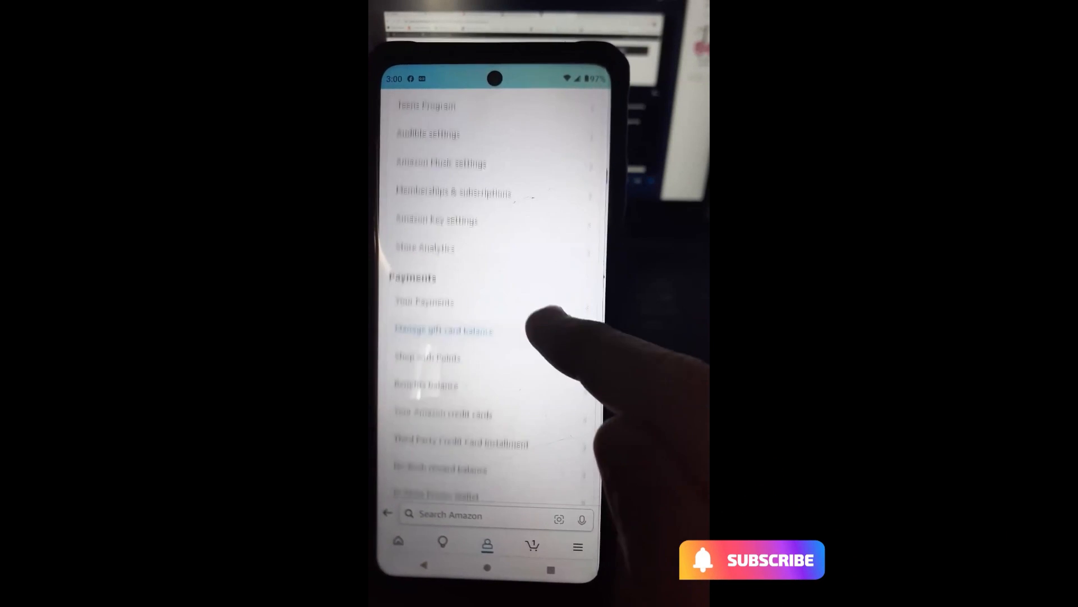
{"action": "scroll", "scroll_direction": "down", "scroll_amount": 3}
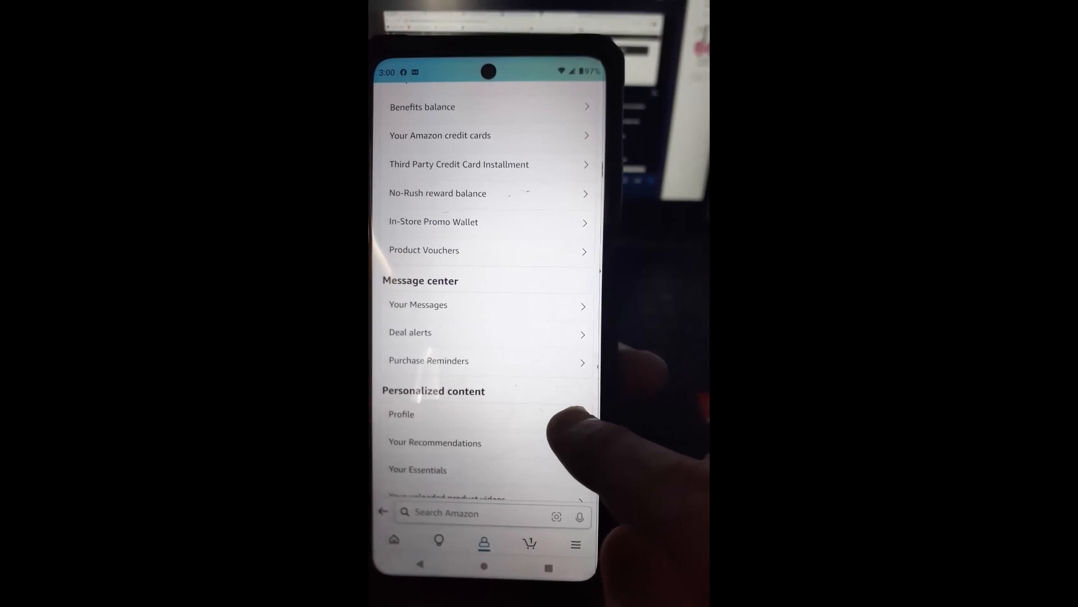
Step: Go to the public profile page for Zurichwen under Personalized content
{"action": "left_click", "coordinate": [401, 413]}
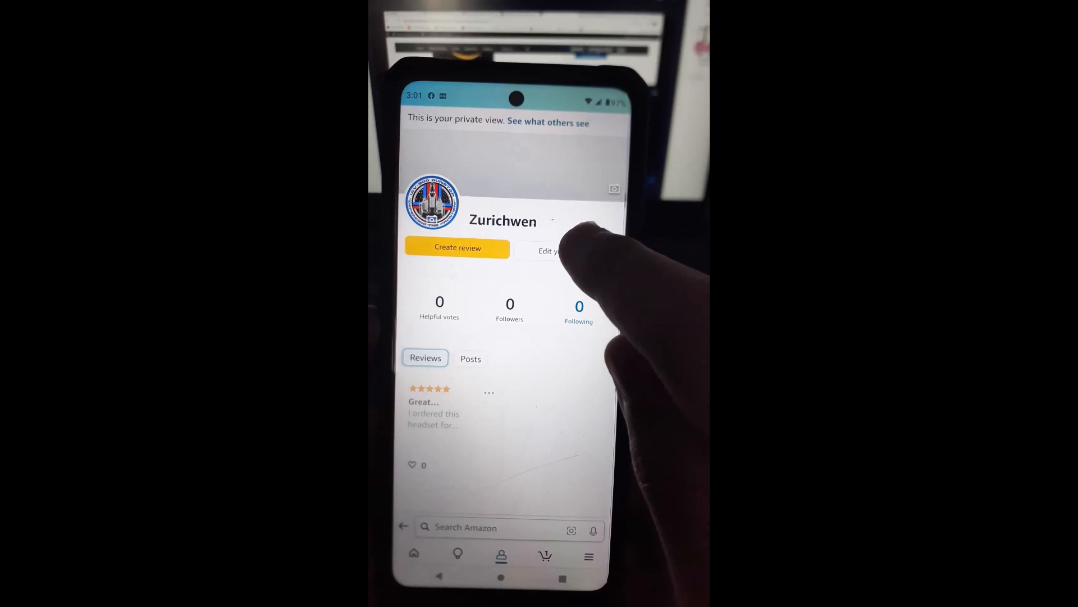
Step: Enter the Edit your profile form with bio, occupation, website and location fields
{"action": "left_click", "coordinate": [554, 250]}
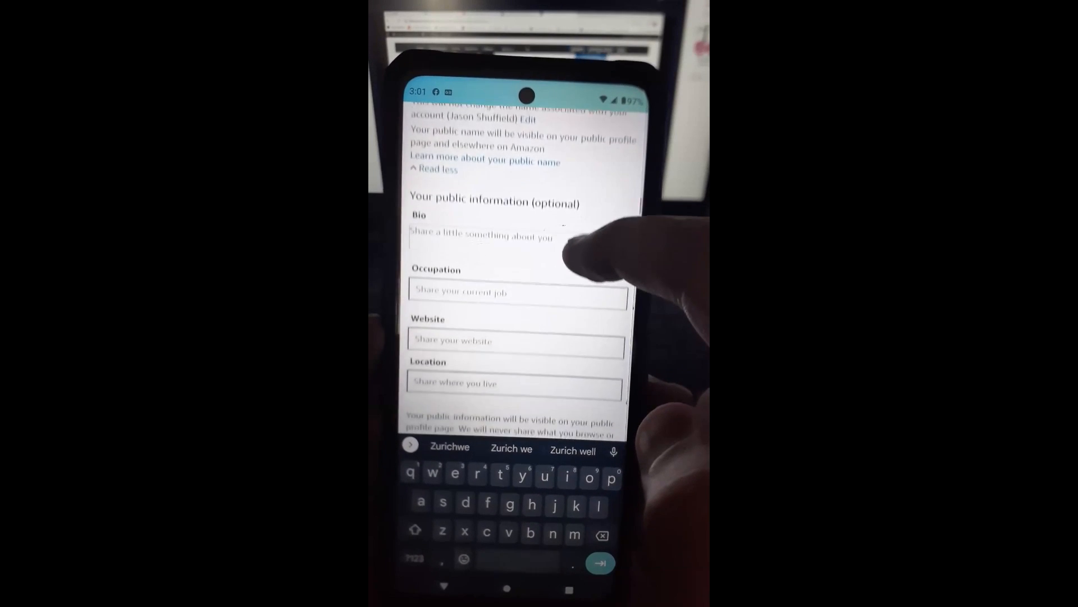
Step: Scroll the edit form down past Website and Location to the Save button
{"action": "scroll", "scroll_direction": "down", "scroll_amount": 3}
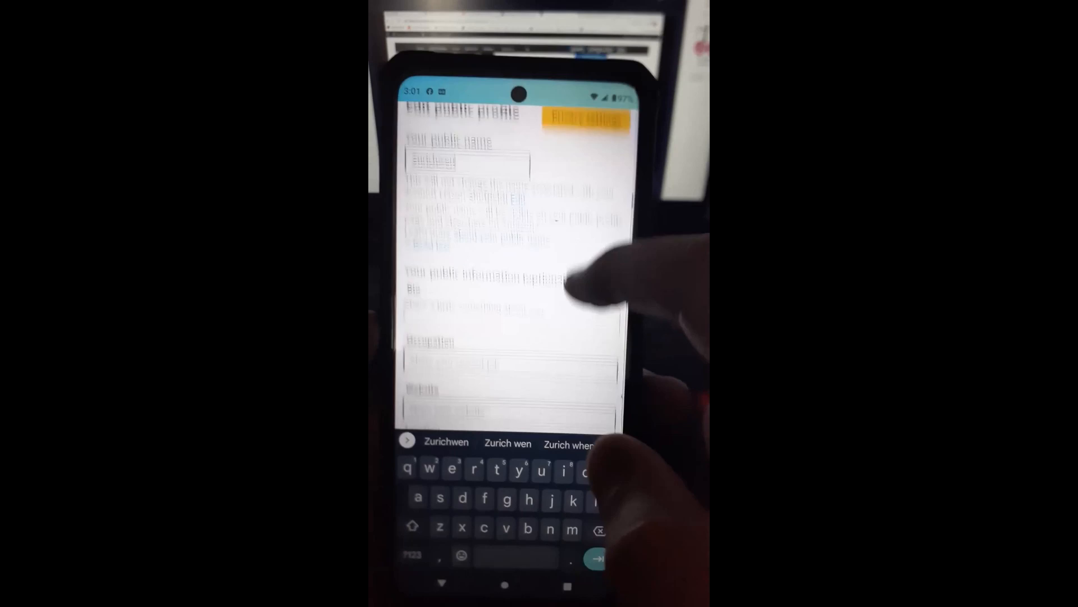
{"action": "scroll", "scroll_direction": "down", "scroll_amount": 3}
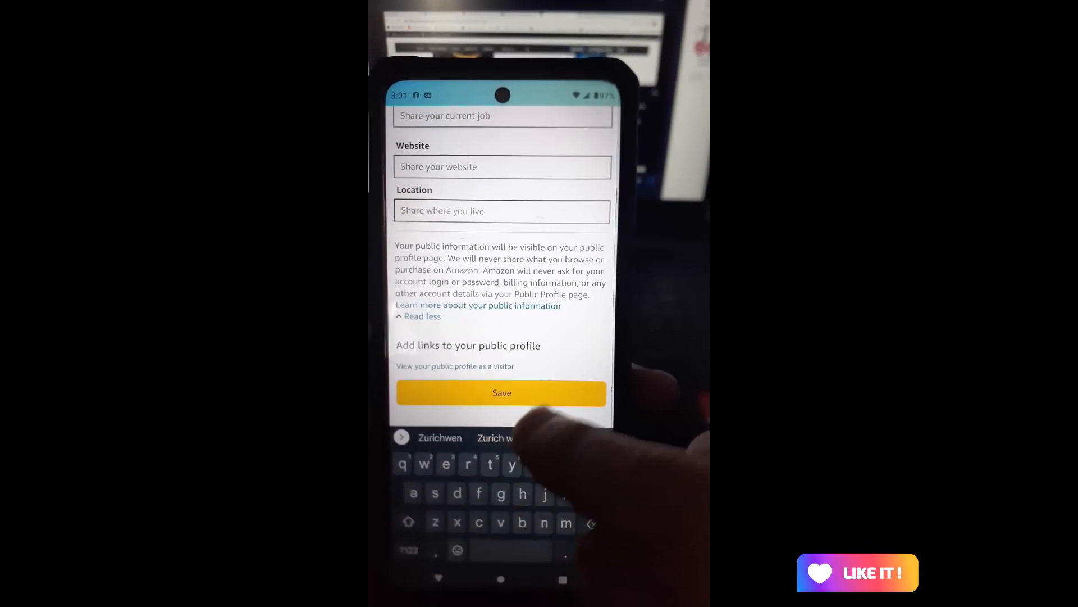